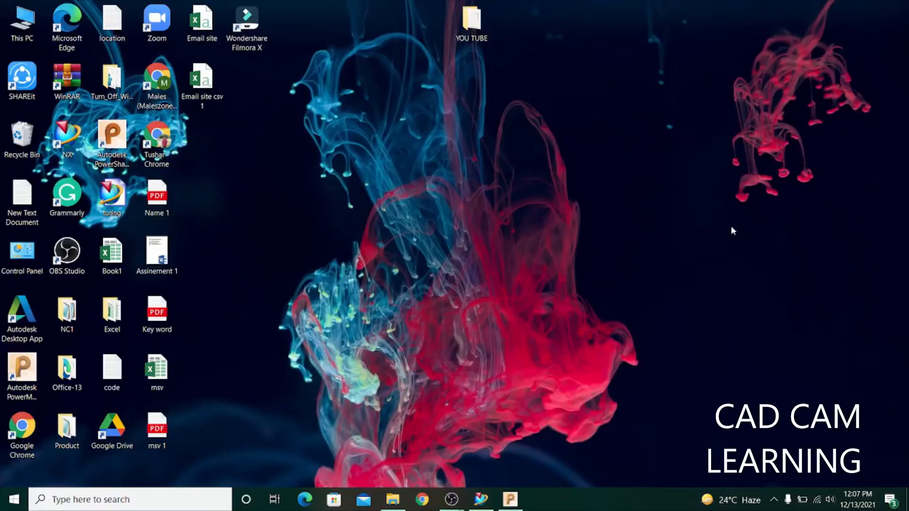
Launch PowerShape Ultimate 2020 from its desktop shortcut into an empty new model.
click(112, 138)
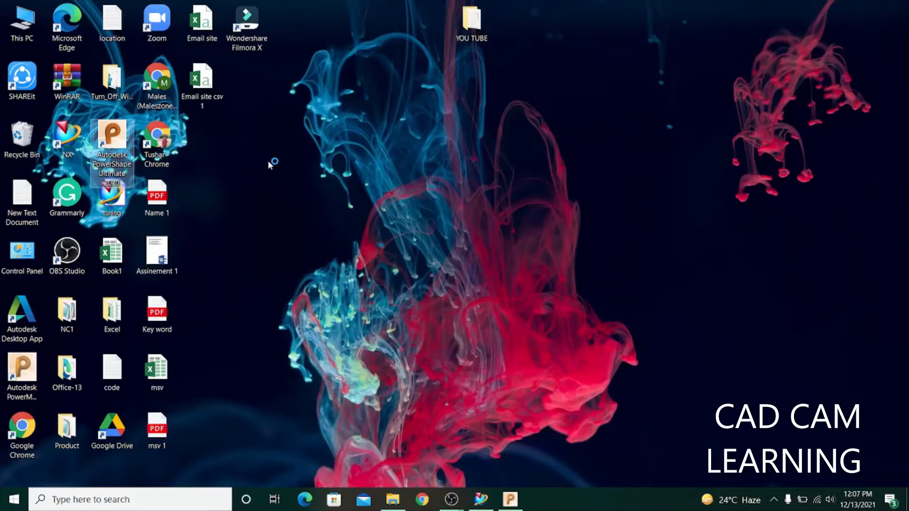
double_click(111, 138)
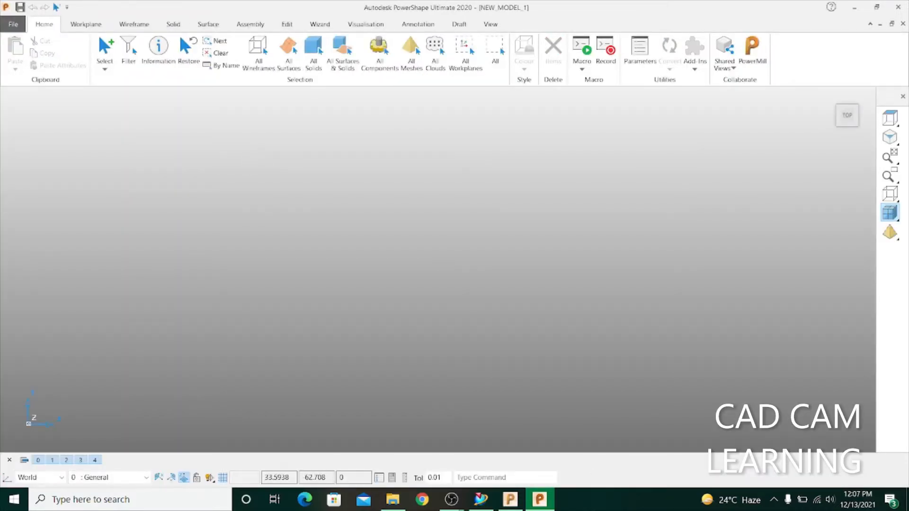
mouse_move(50, 140)
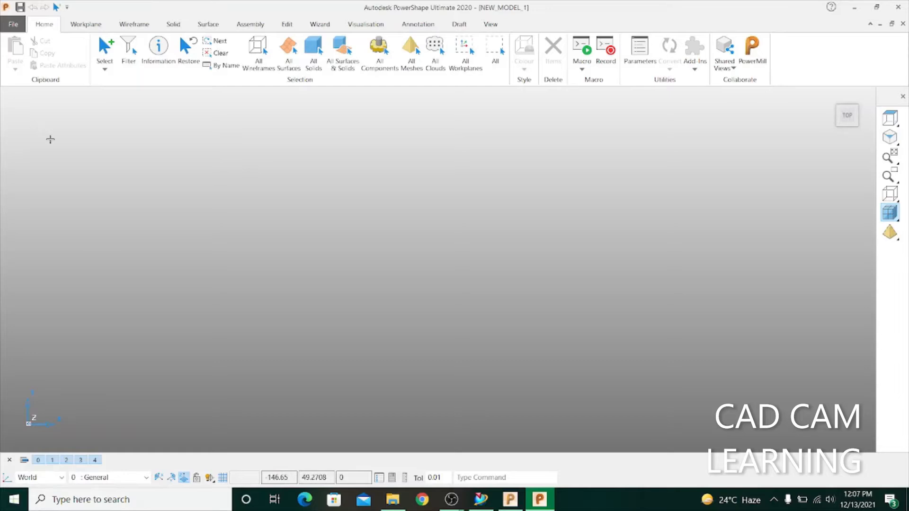
Start a file import from the File backstage page.
click(14, 24)
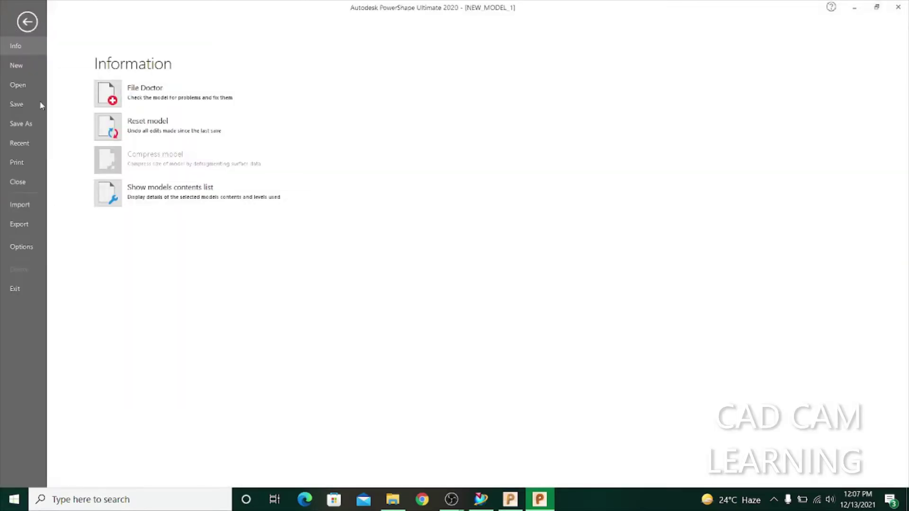
mouse_move(25, 213)
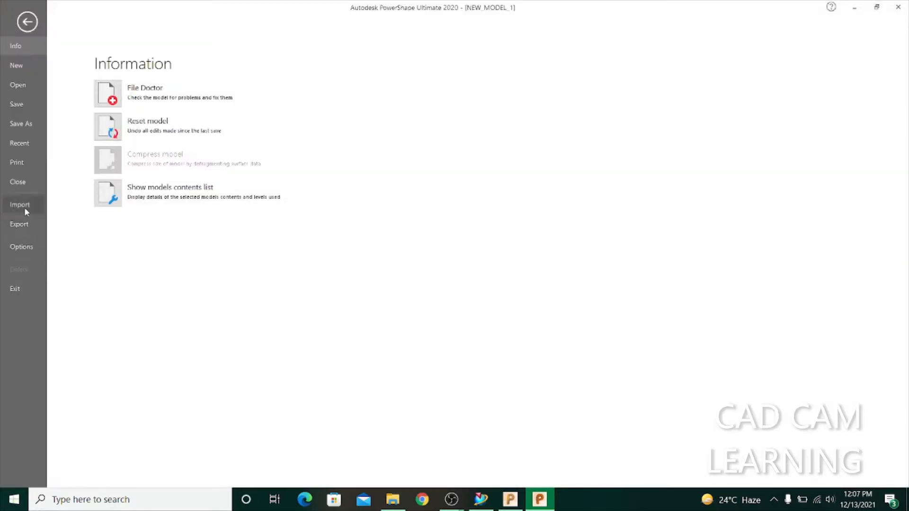
click(21, 205)
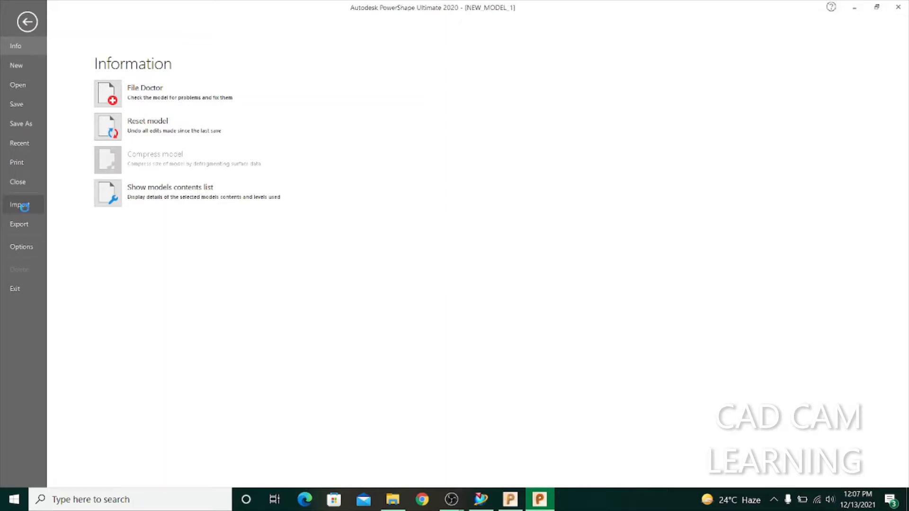
Browse the Import File dialog to Desktop > Product > mould > New.
click(20, 204)
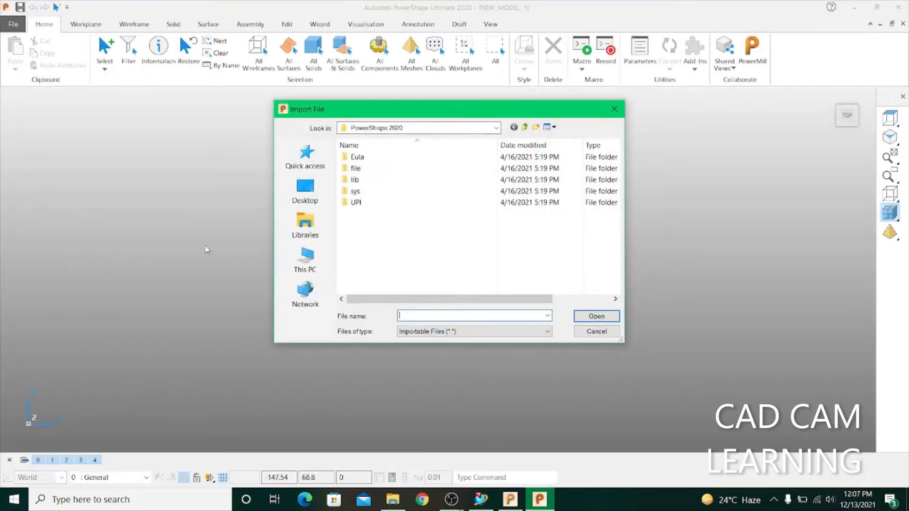
mouse_move(118, 340)
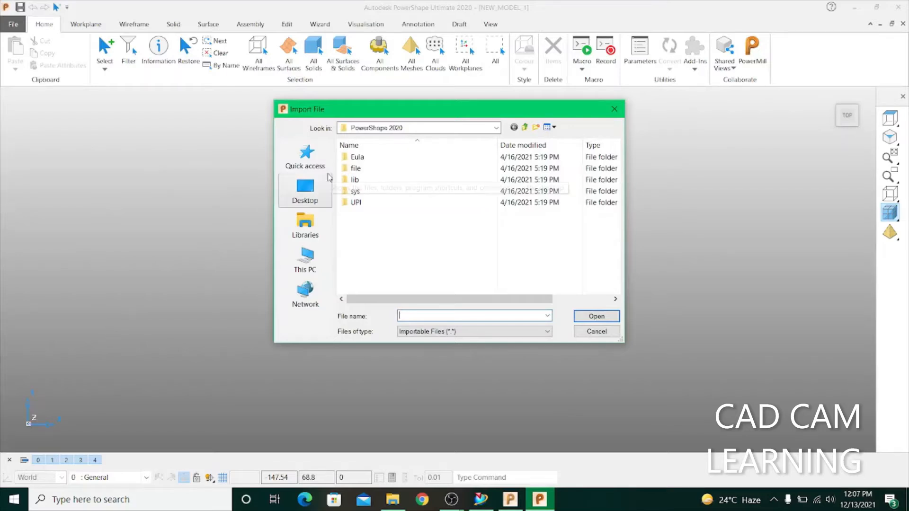
click(305, 190)
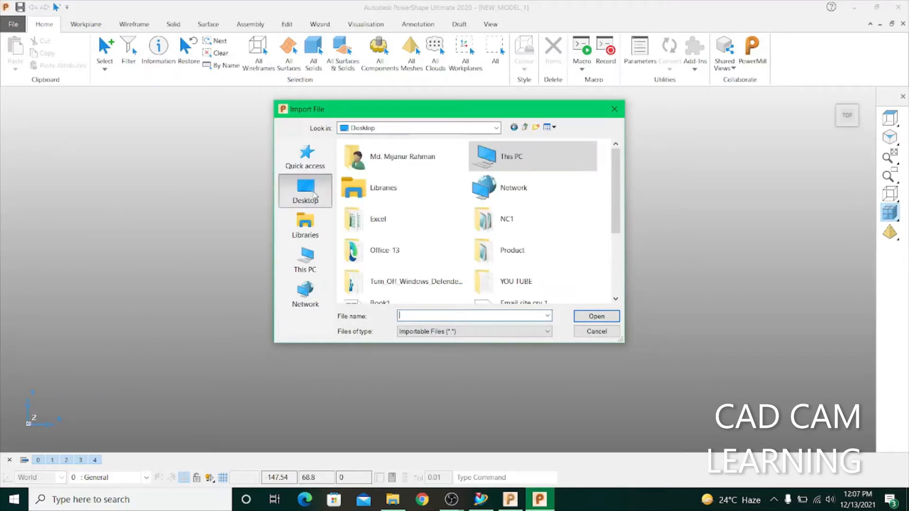
mouse_move(512, 258)
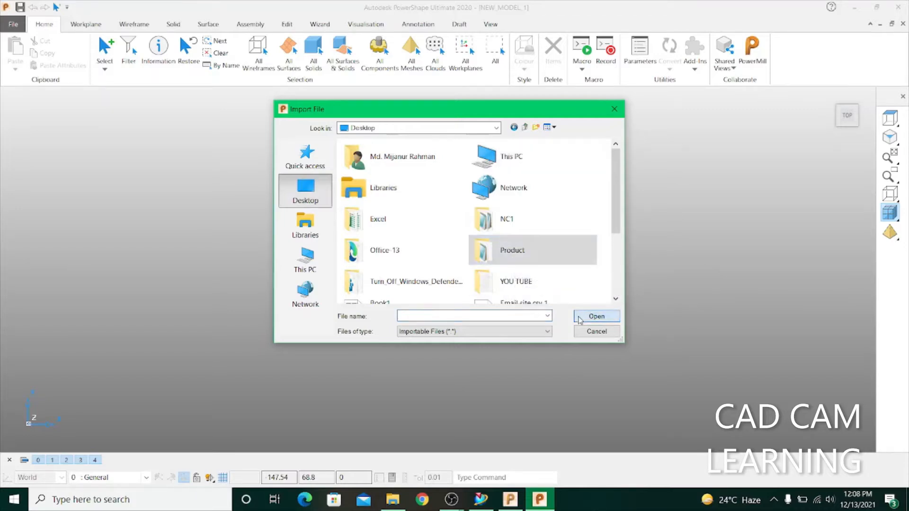
double_click(511, 250)
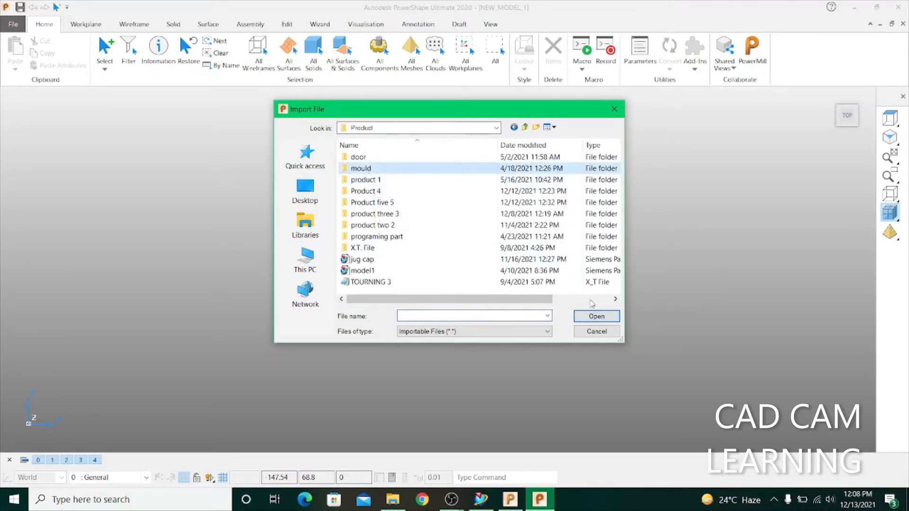
double_click(360, 168)
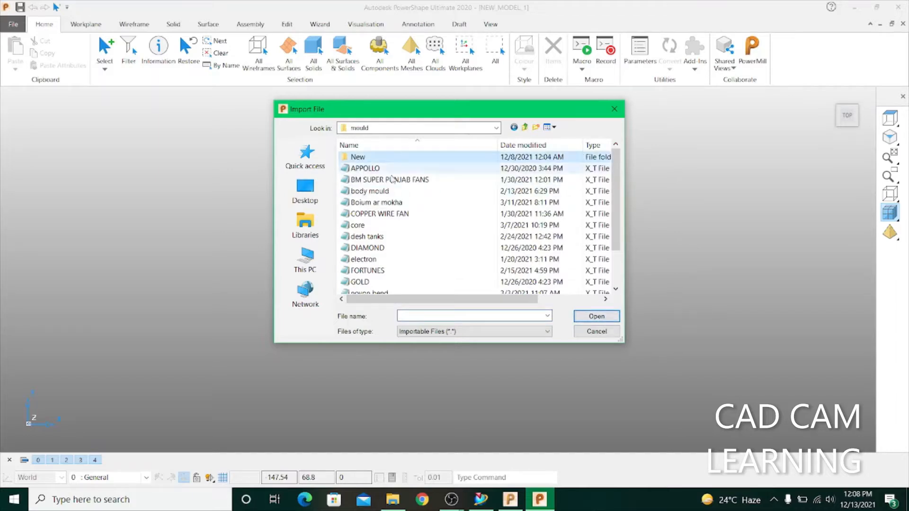
double_click(355, 158)
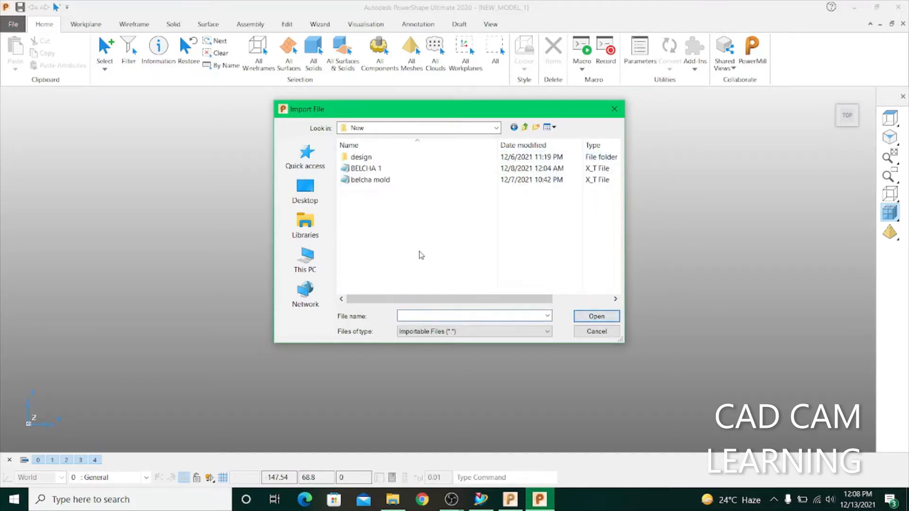
mouse_move(356, 192)
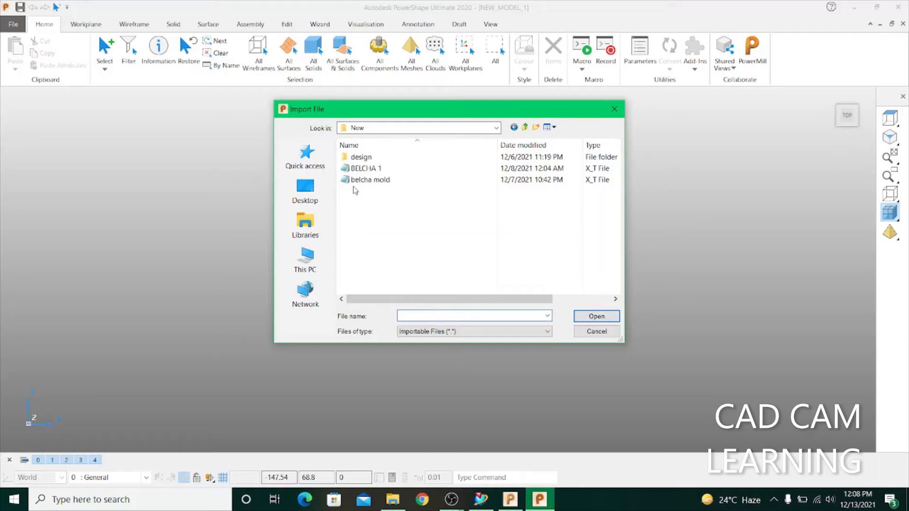
Import the 'belcha mold' file, bringing two mould halves into the model.
click(369, 179)
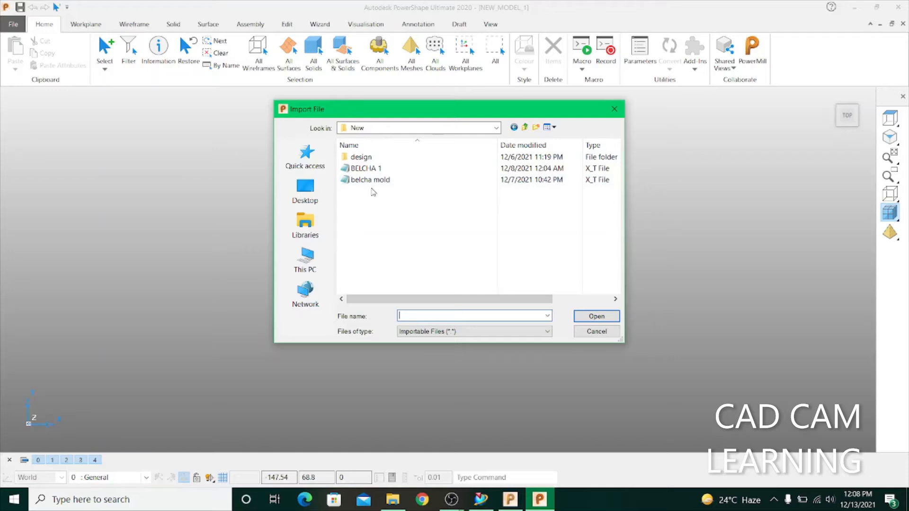
click(370, 180)
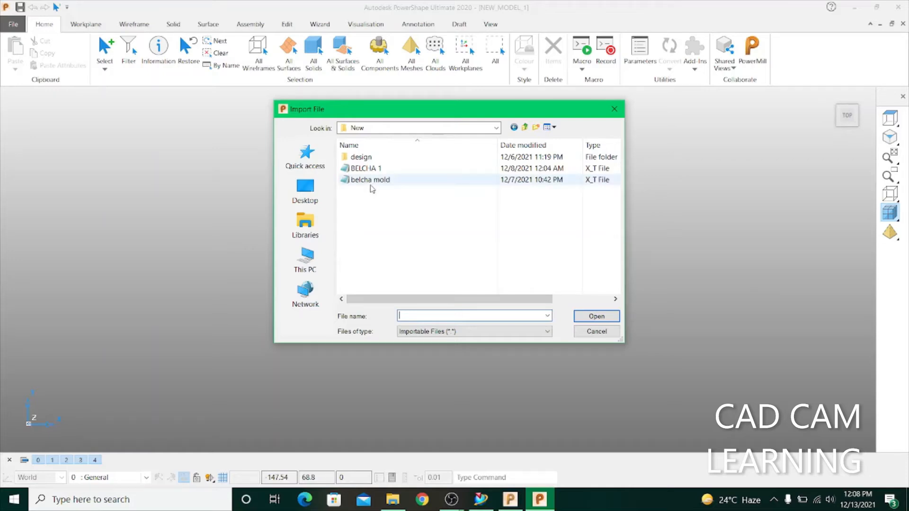
mouse_move(370, 188)
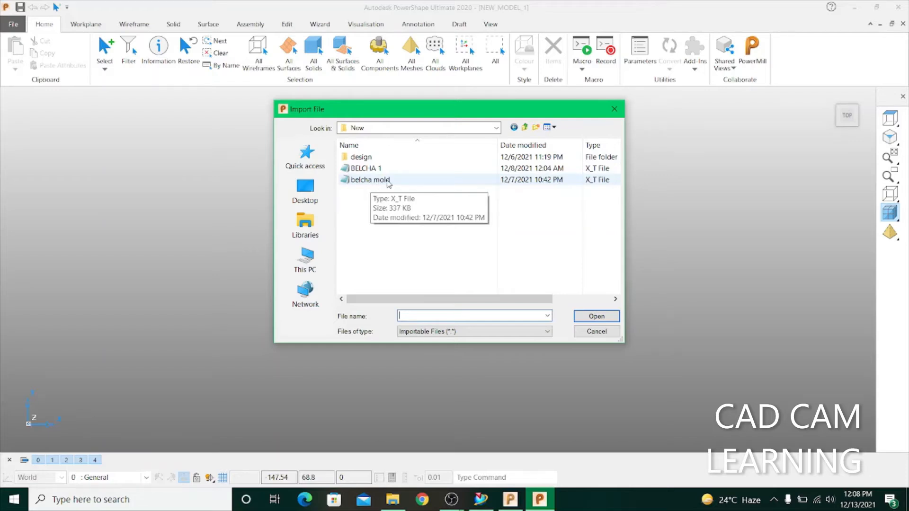
click(369, 180)
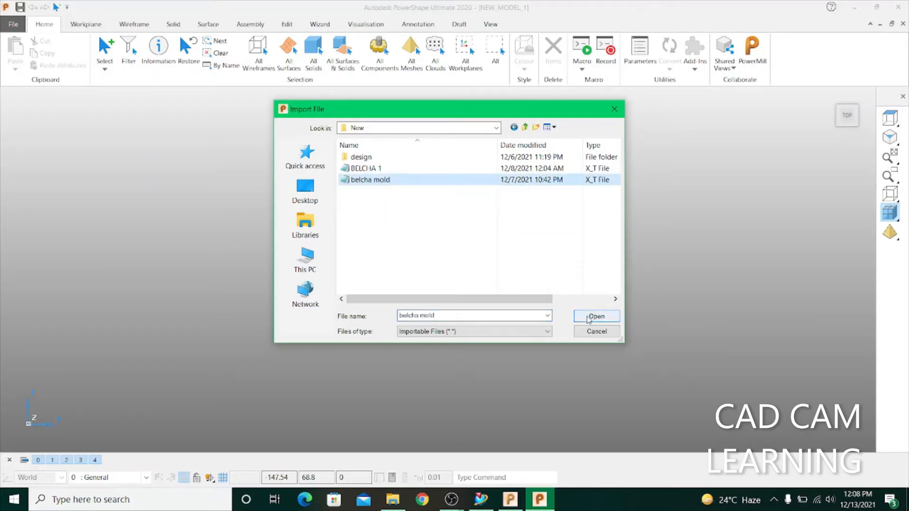
click(597, 316)
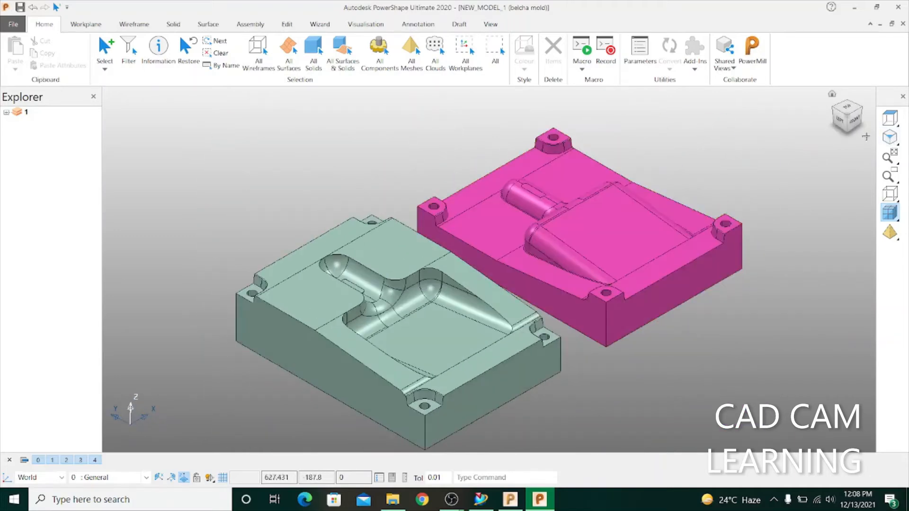
View the two imported belcha mould halves from the Top of the ViewCube.
click(848, 115)
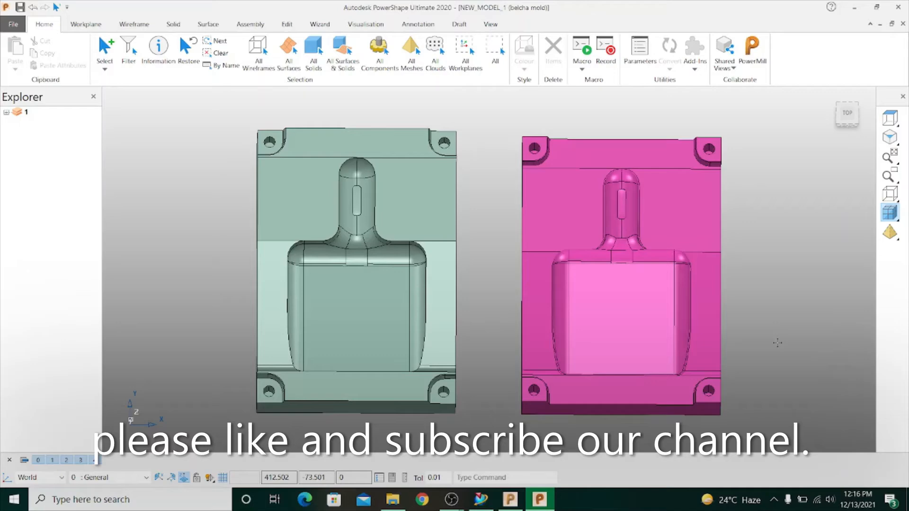
mouse_move(491, 150)
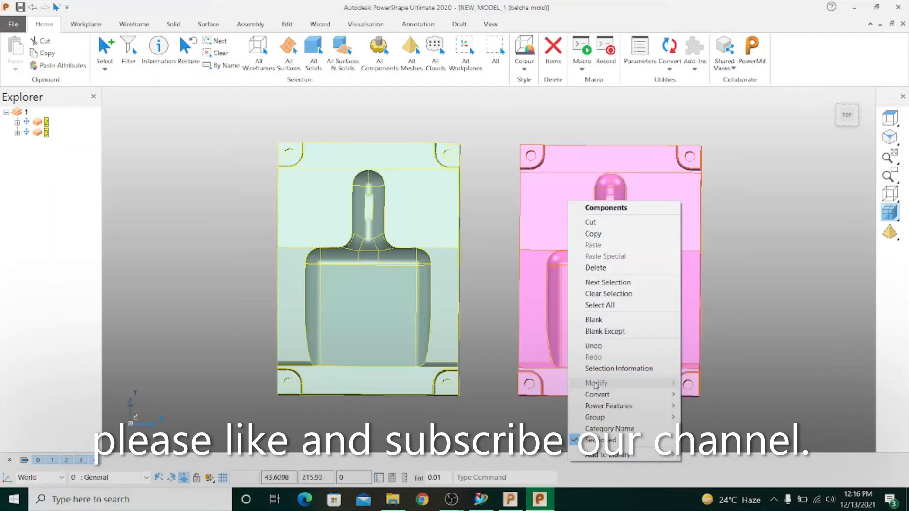
mouse_move(597, 394)
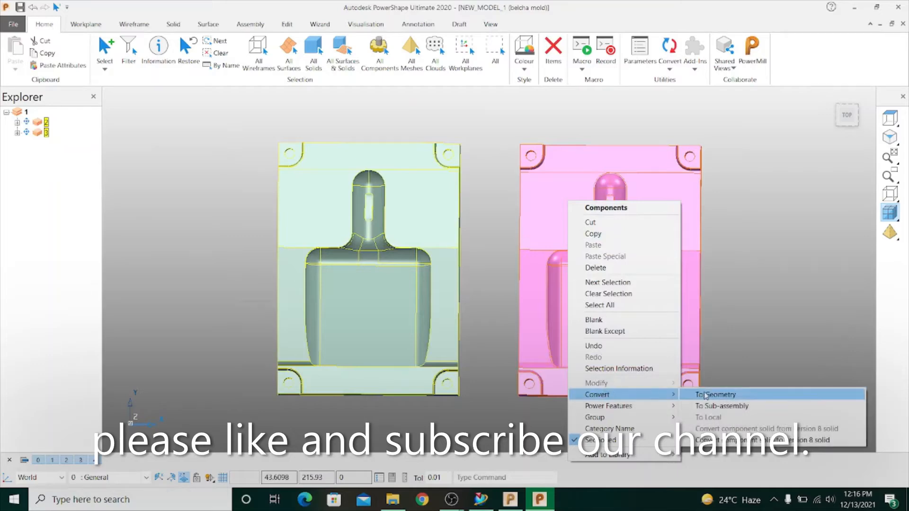
Convert both selected mould-half components to plain geometry.
click(716, 394)
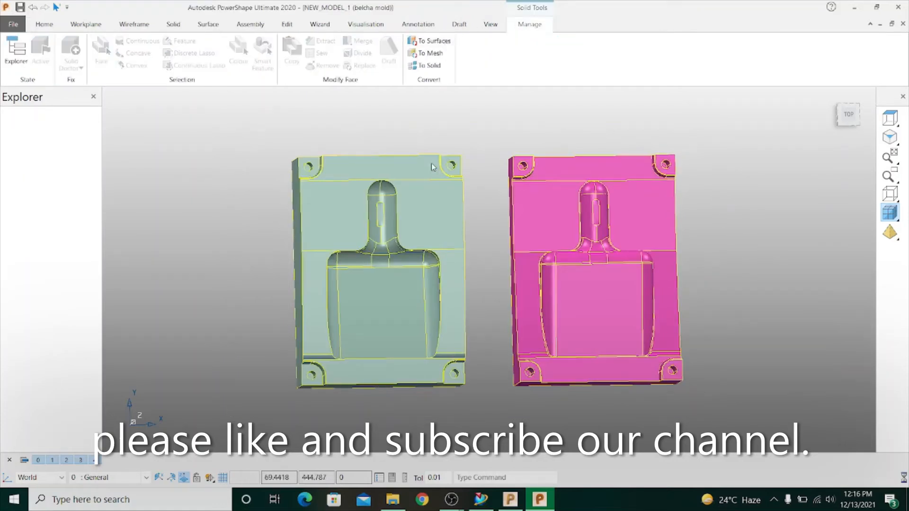
Convert both solid mould halves to surfaces with Solid Tools > To Surfaces.
click(44, 25)
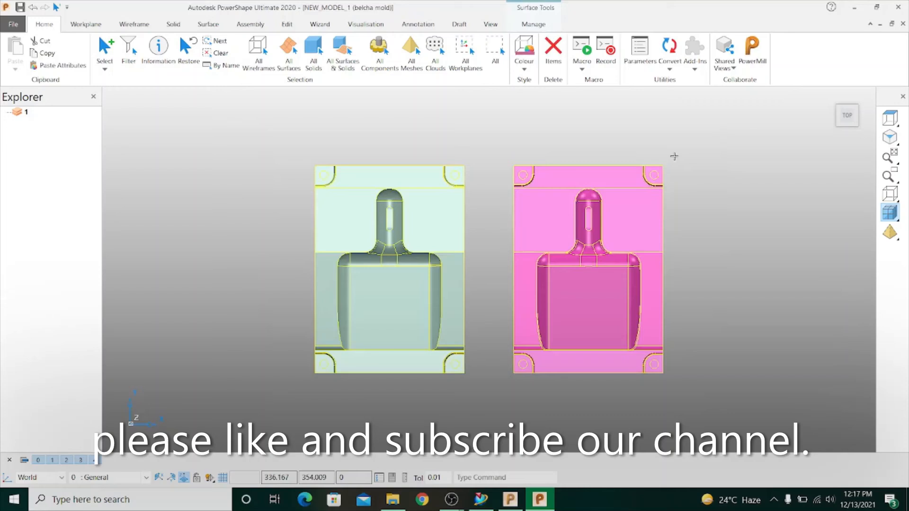
mouse_move(684, 204)
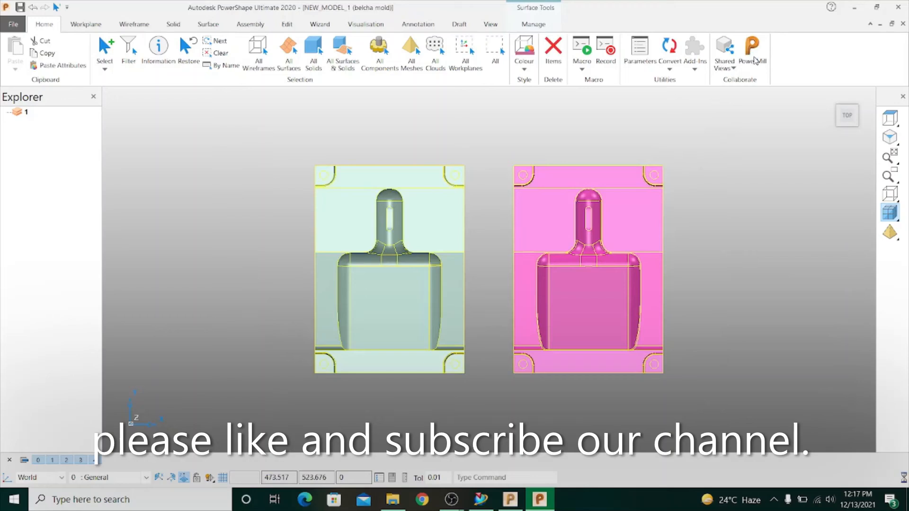
mouse_move(720, 198)
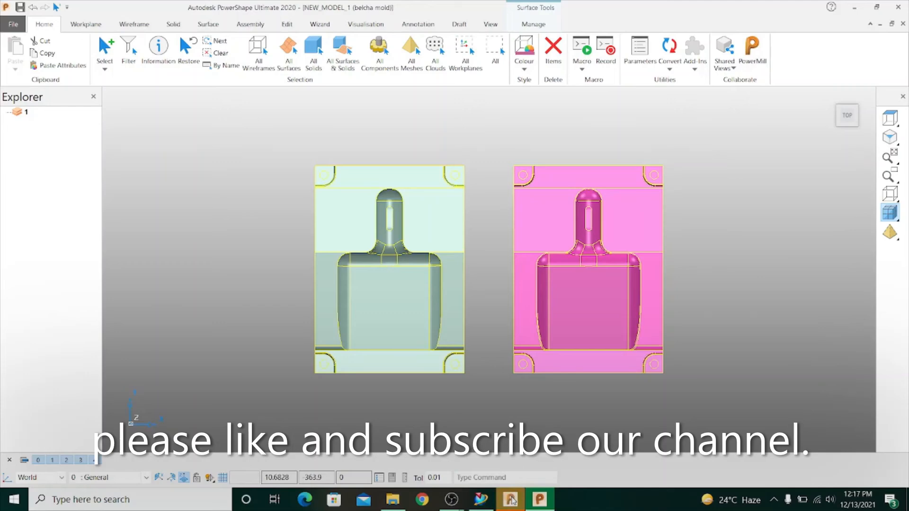
Send the surfaced mould halves to PowerMill via Home > Collaborate.
click(512, 497)
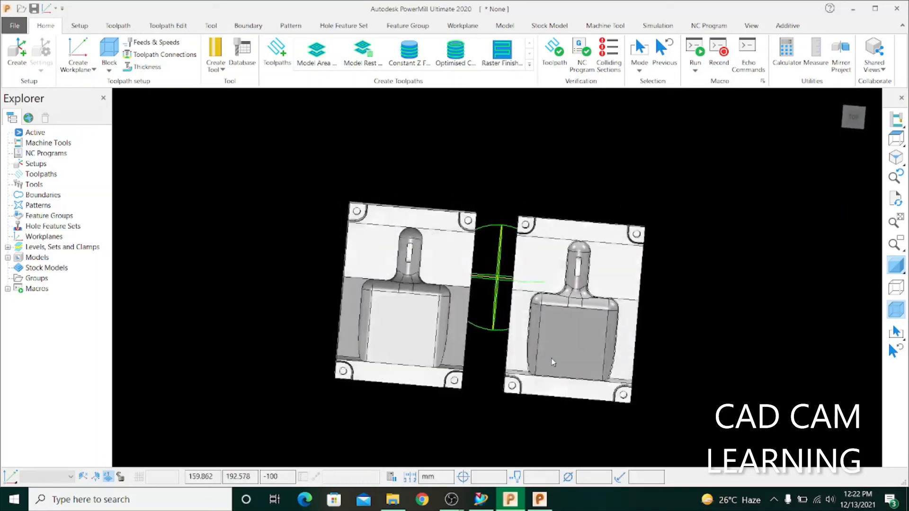
Orbit the transferred two-part mould in PowerMill to a tilted 3D view of its cavities.
drag(552, 363, 464, 284)
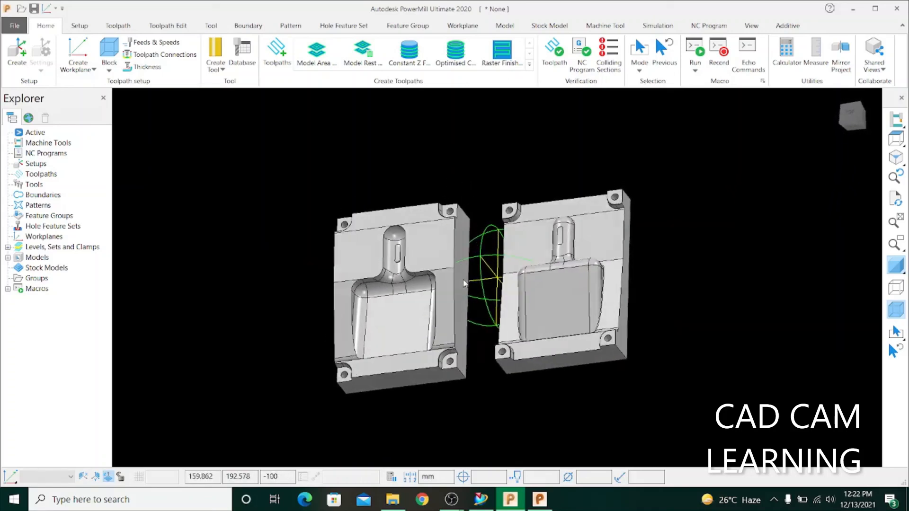